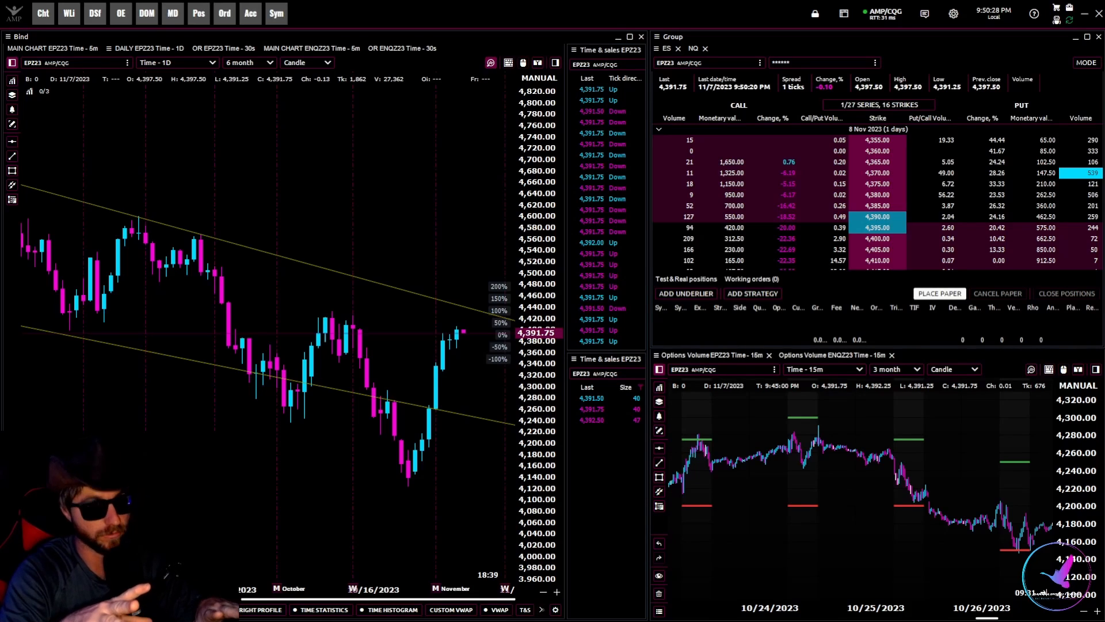
mouse_move(468, 304)
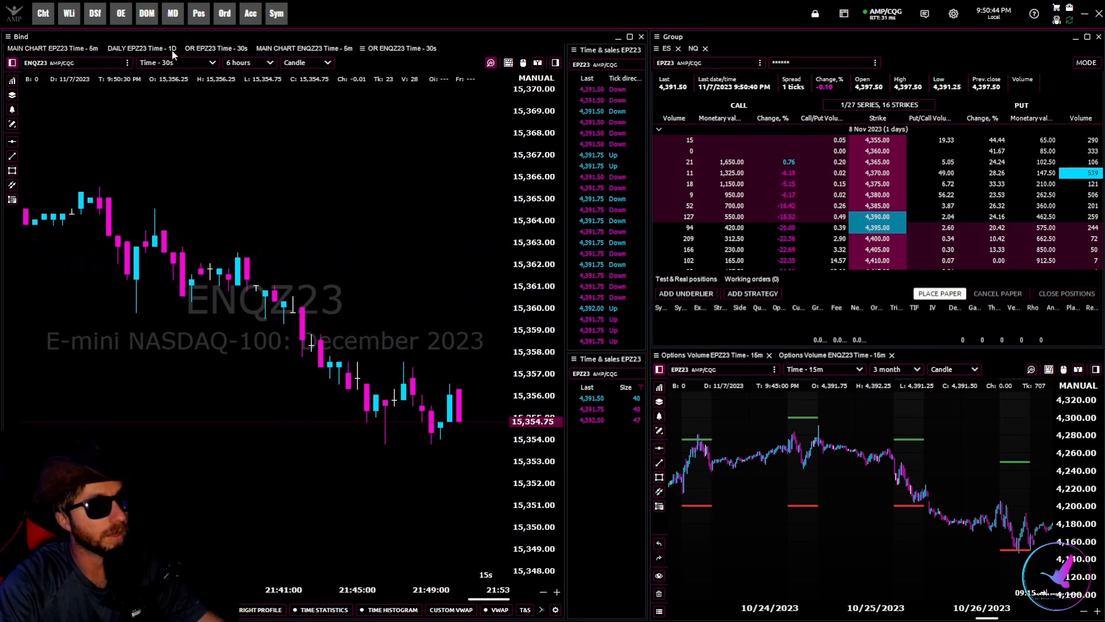
Switch the bound group back to the EPZ23 5-minute main chart from the ENQZ23 chart
click(51, 49)
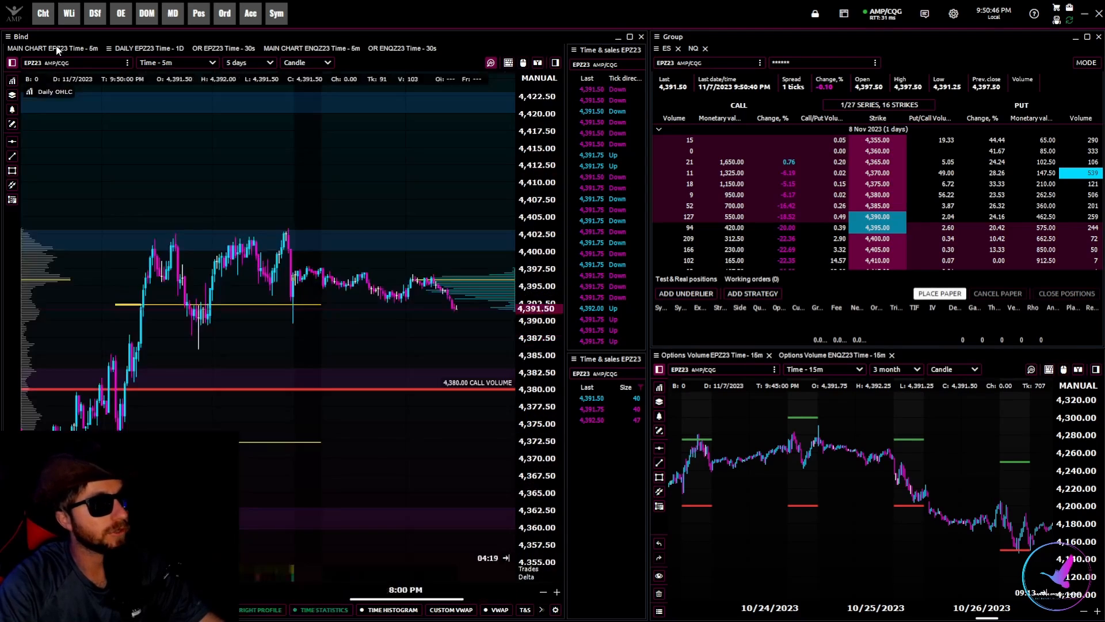
mouse_move(416, 293)
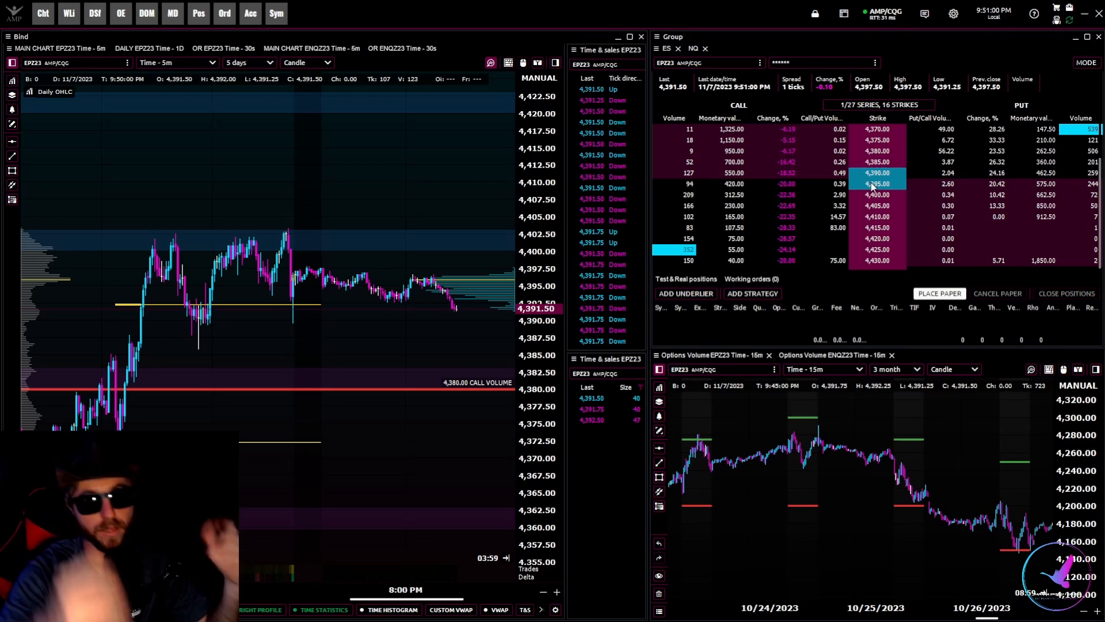
mouse_move(947, 473)
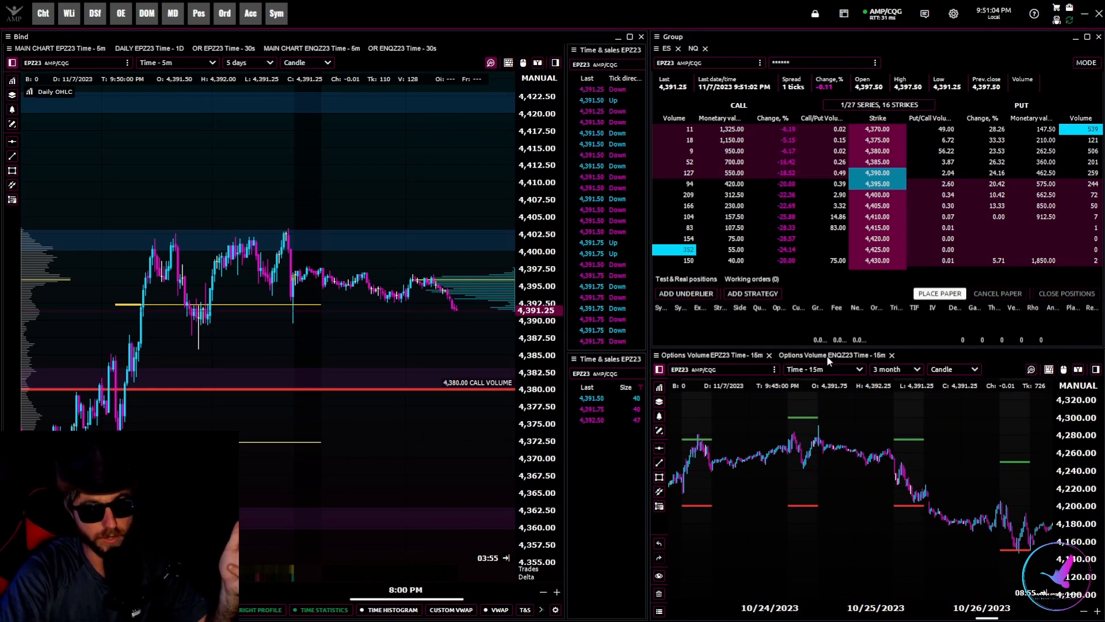
mouse_move(959, 508)
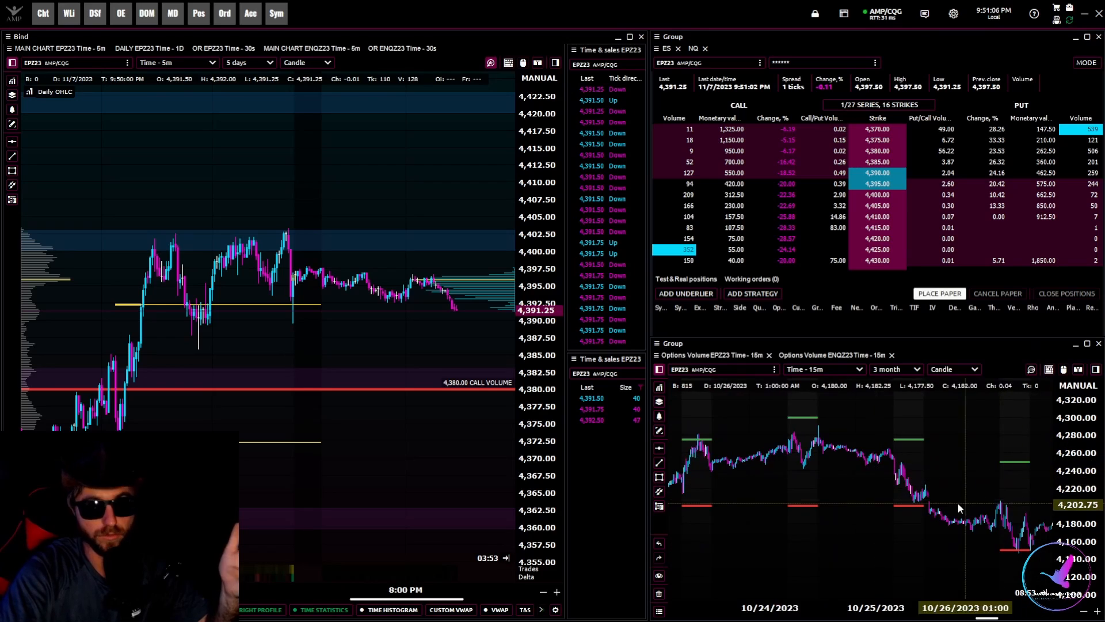
mouse_move(860, 432)
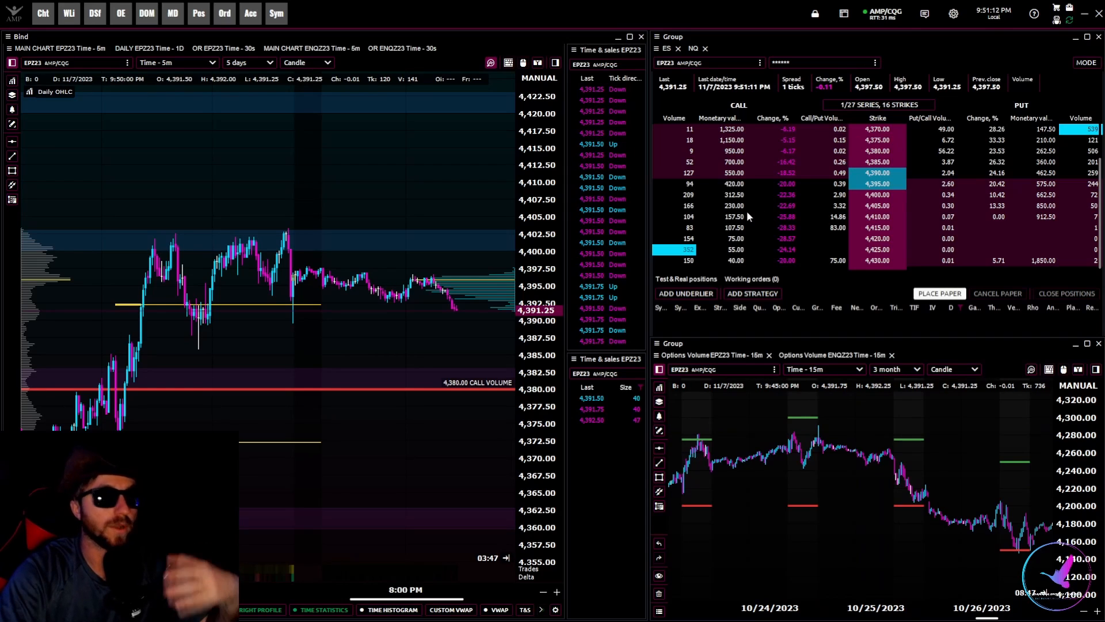
mouse_move(820, 32)
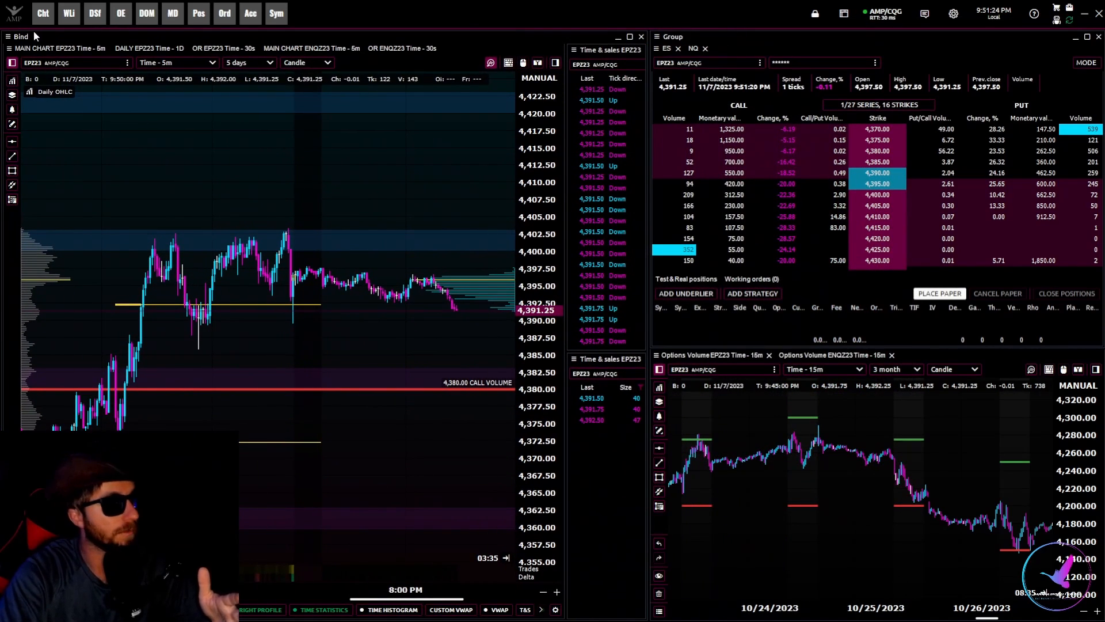
Save the bound ES chart group as a new template named 'Main Charts'
click(20, 37)
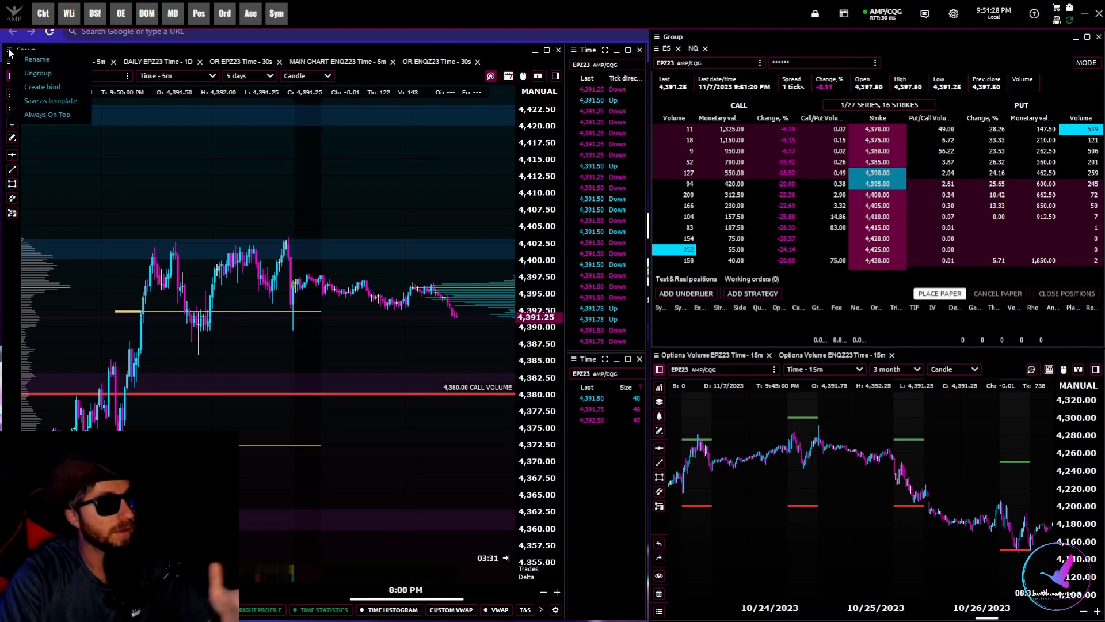
click(43, 87)
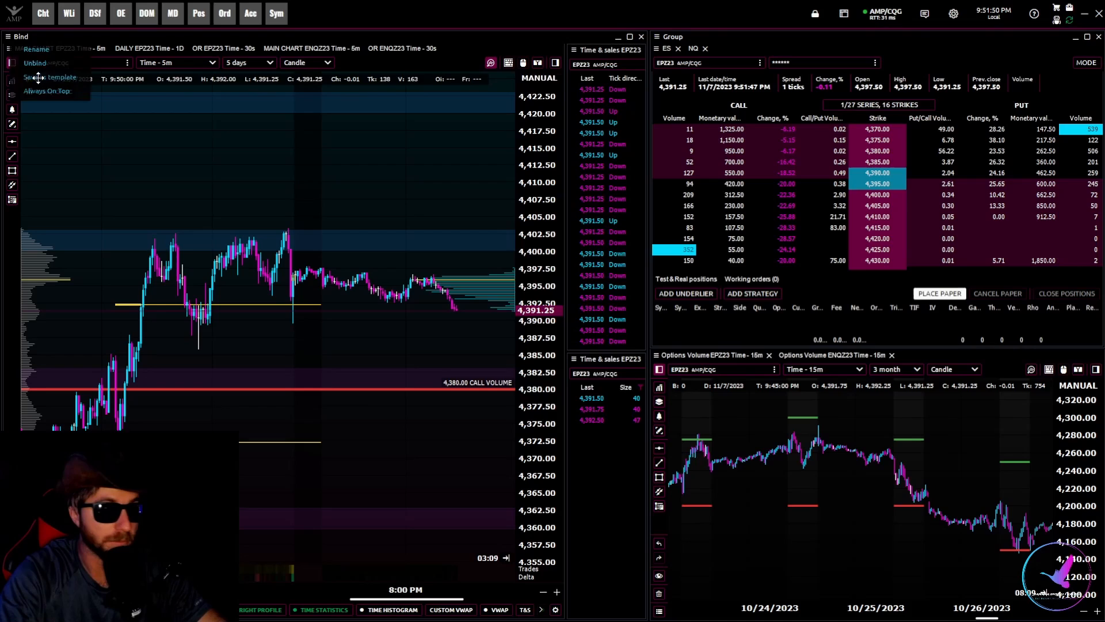
click(49, 77)
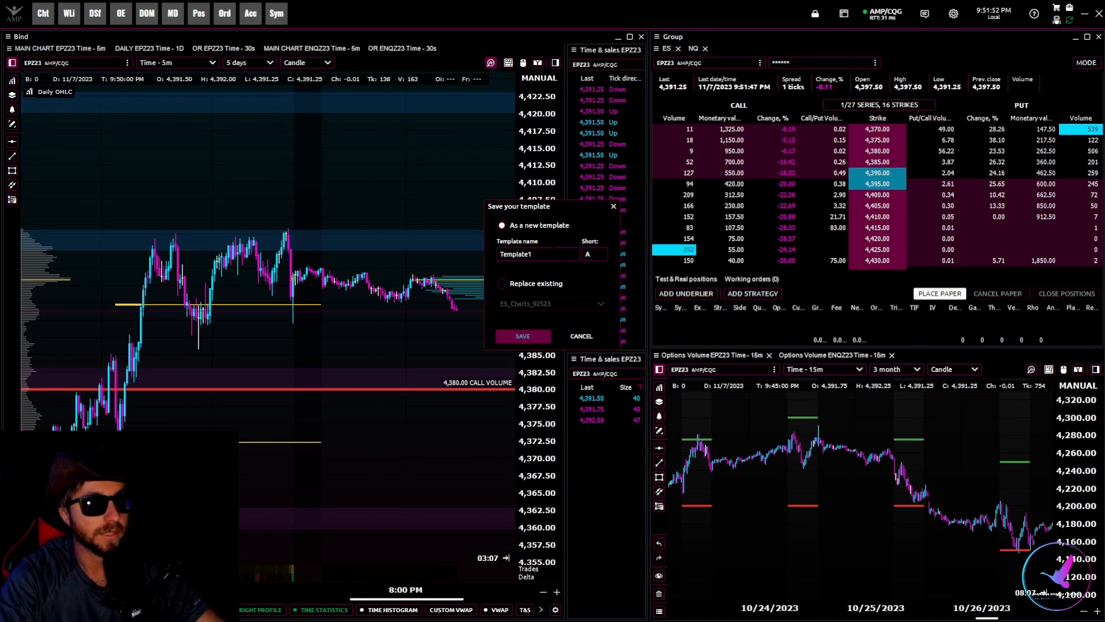
triple_click(538, 254)
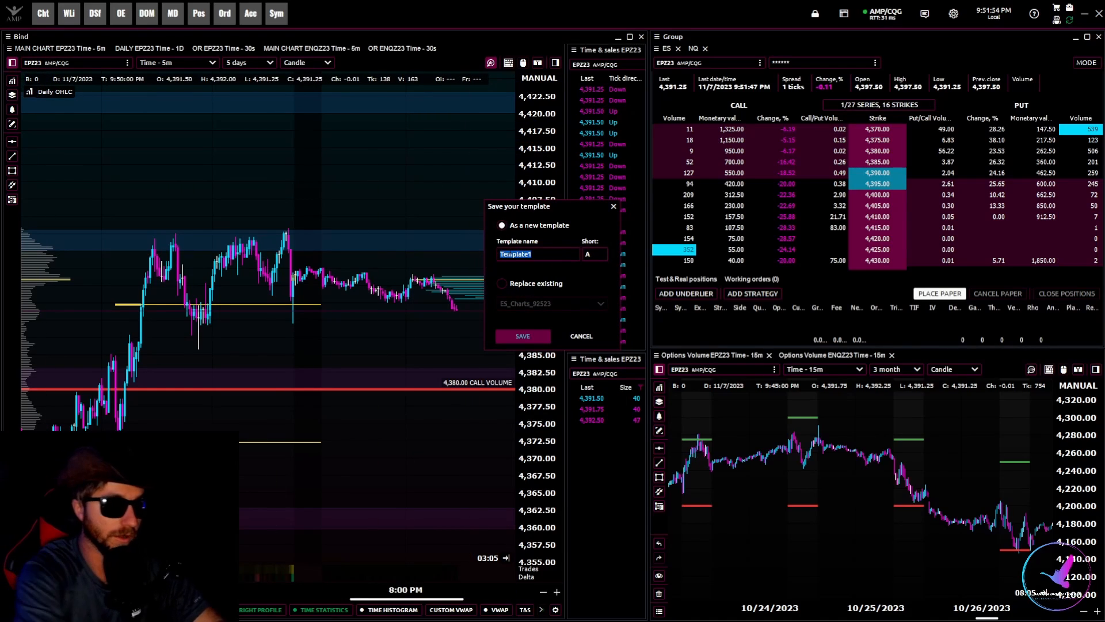
text(Main Charts)
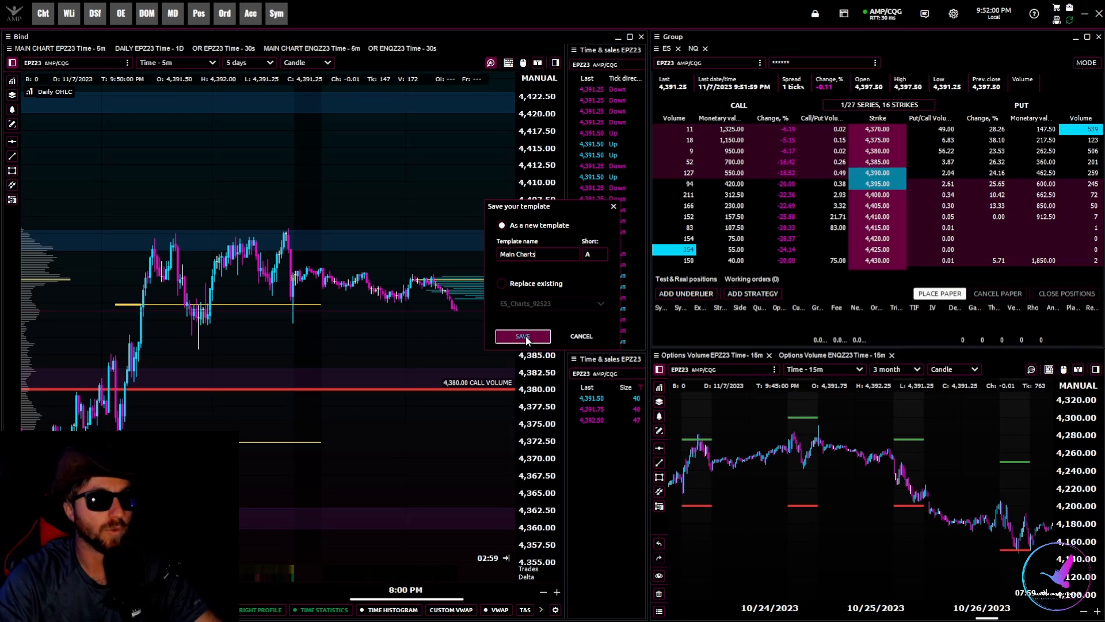
click(523, 335)
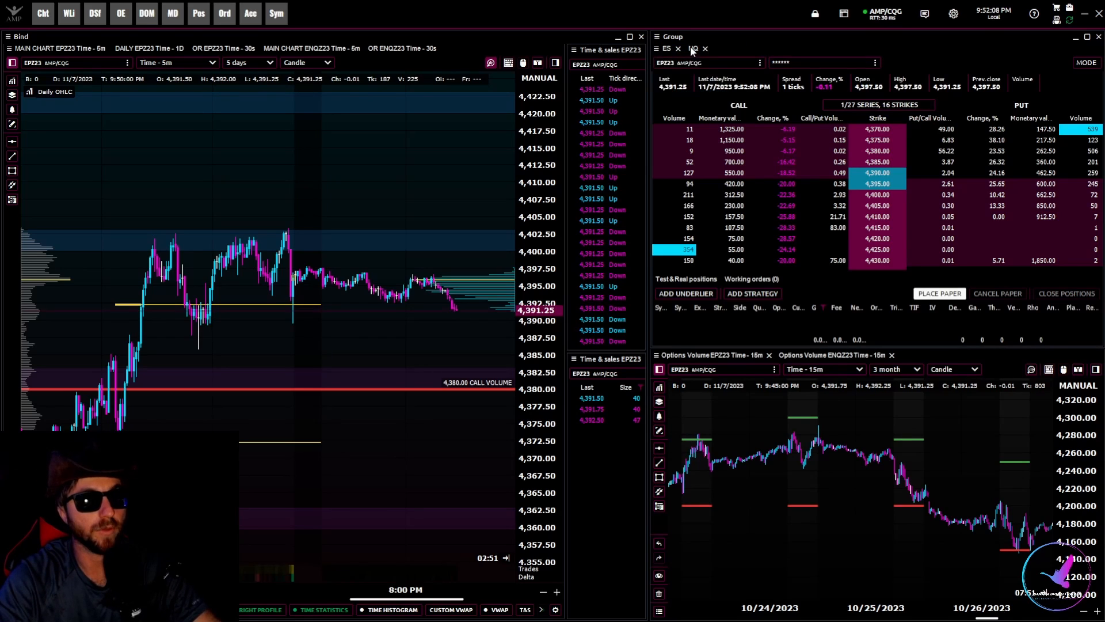
Save the ES options group over the existing Options_Volume template using Replace existing
click(658, 37)
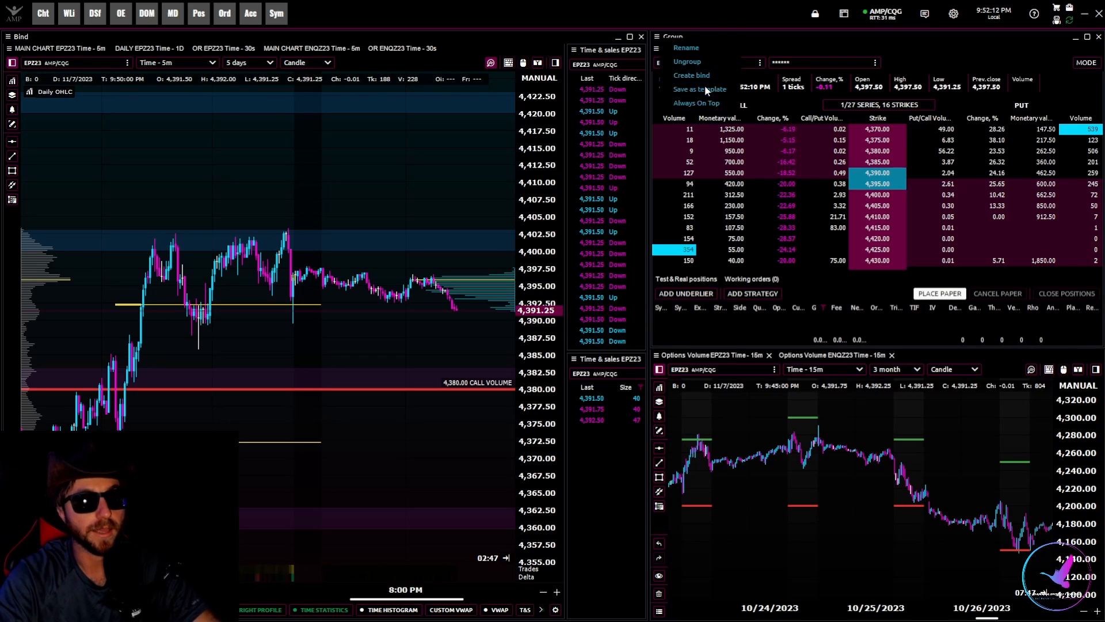
click(700, 89)
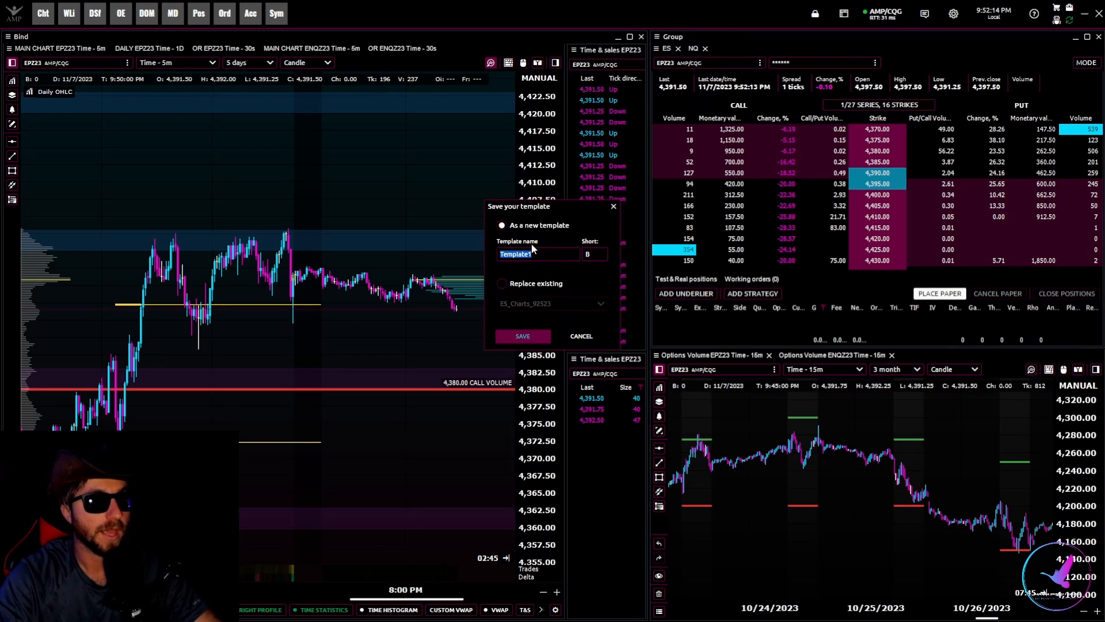
click(504, 284)
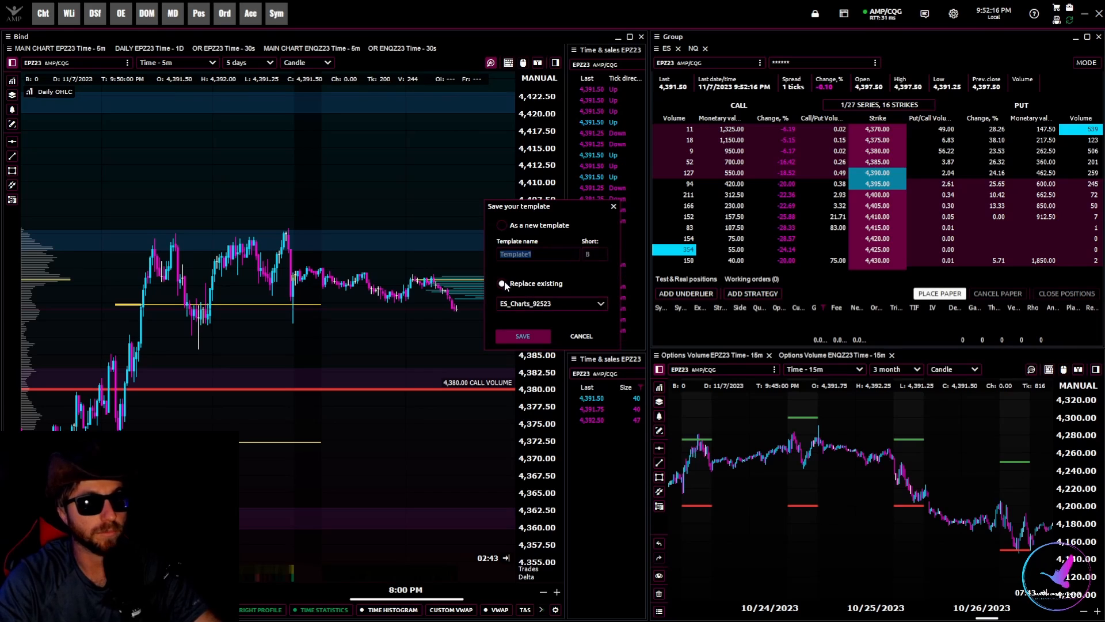
click(601, 303)
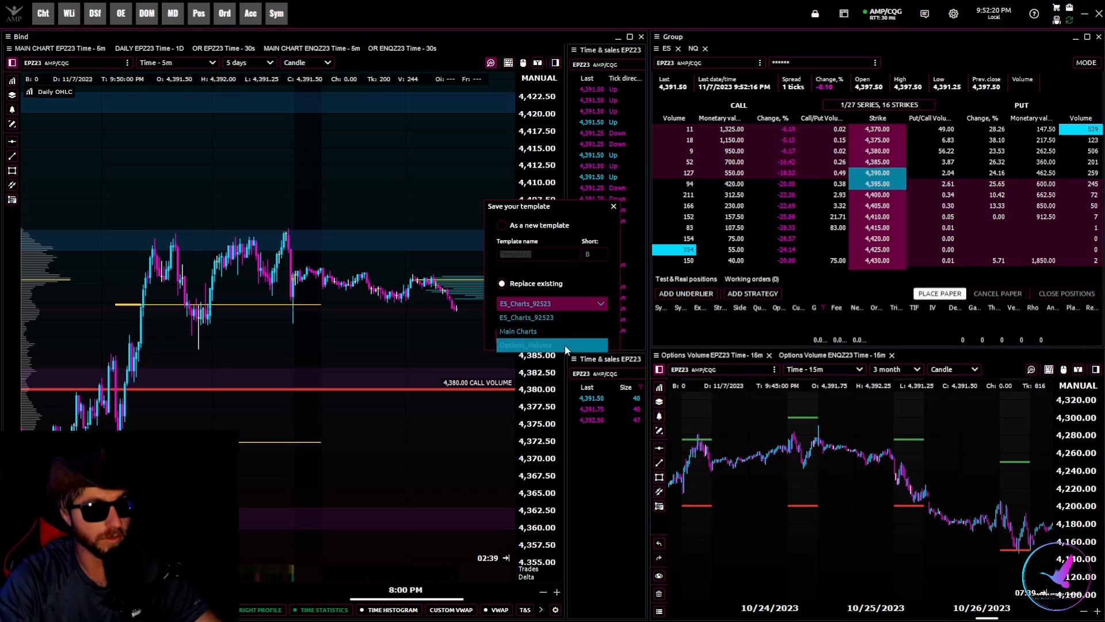
click(524, 344)
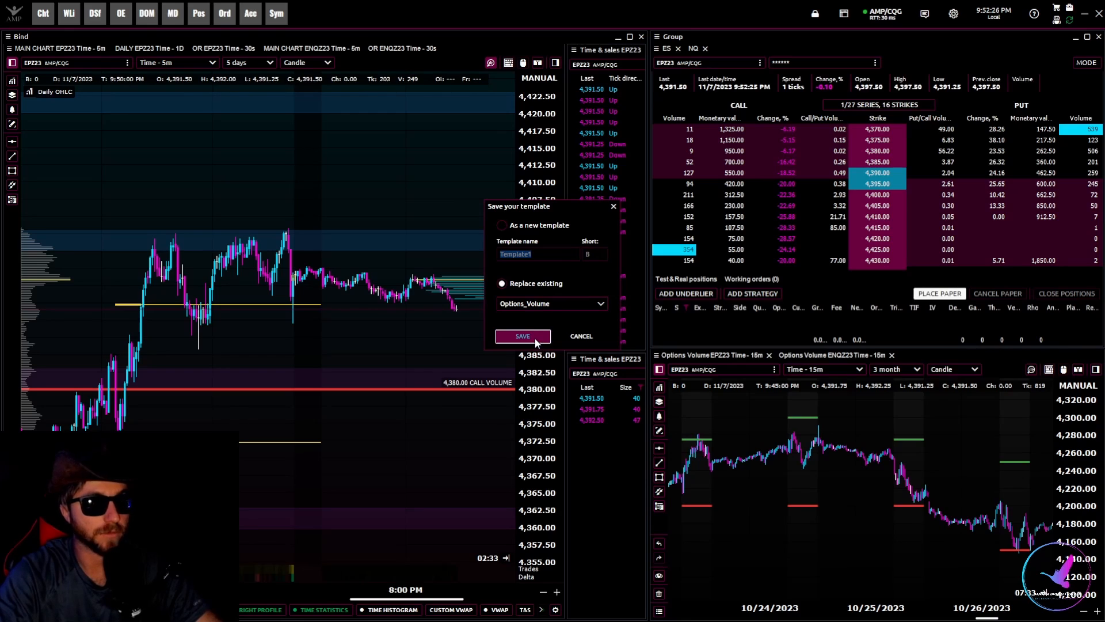
click(522, 336)
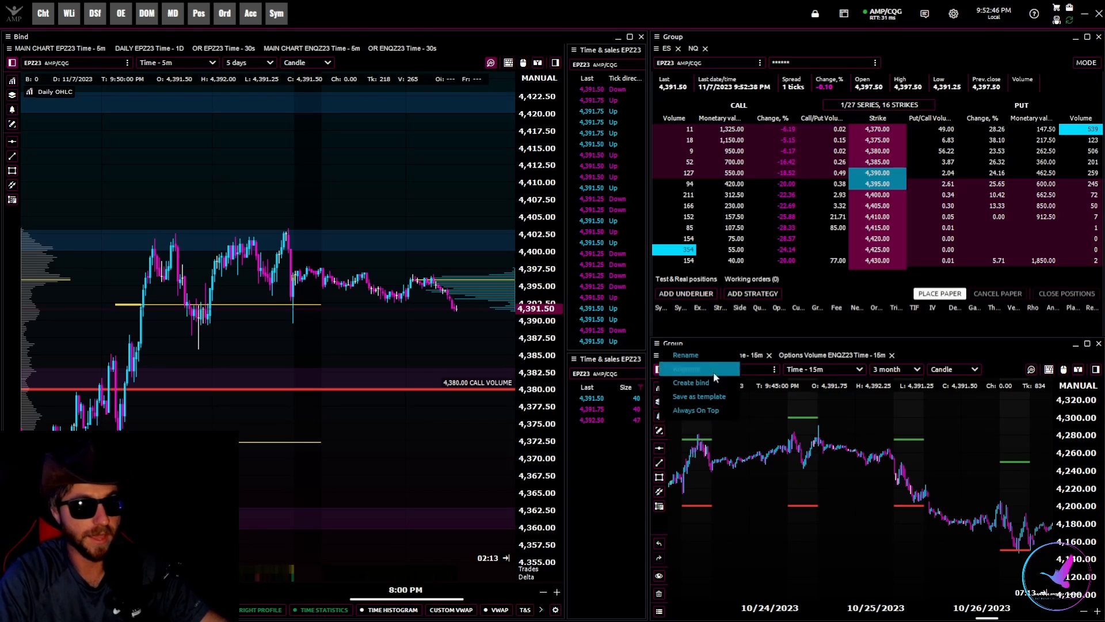
mouse_move(701, 383)
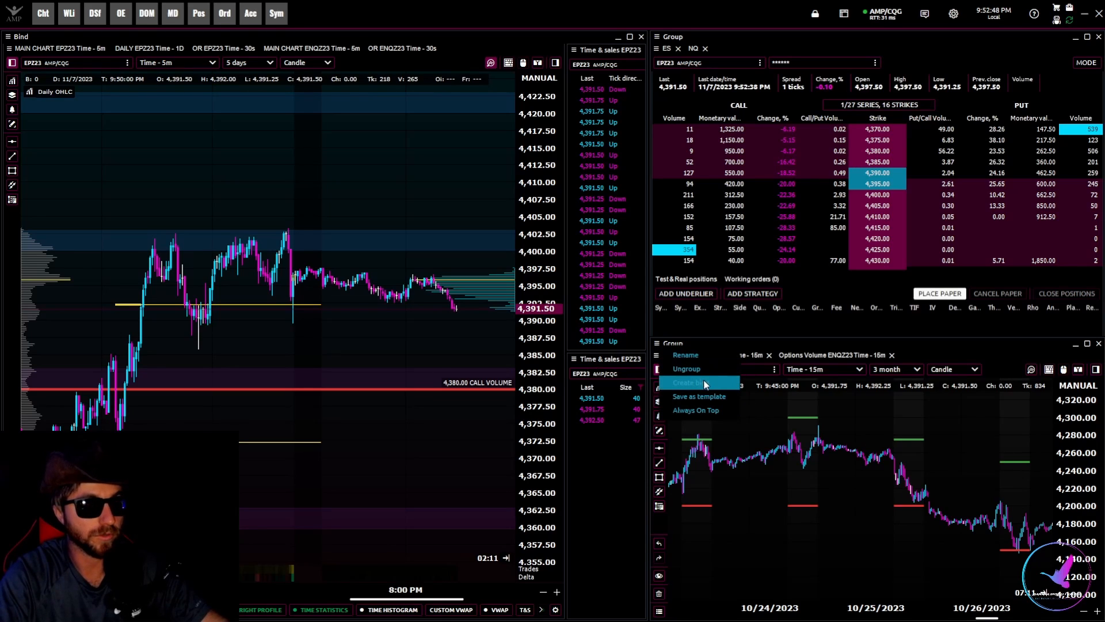
Save the lower options-volume chart group as a new template named 'Options Chart'
click(699, 395)
text(OP)
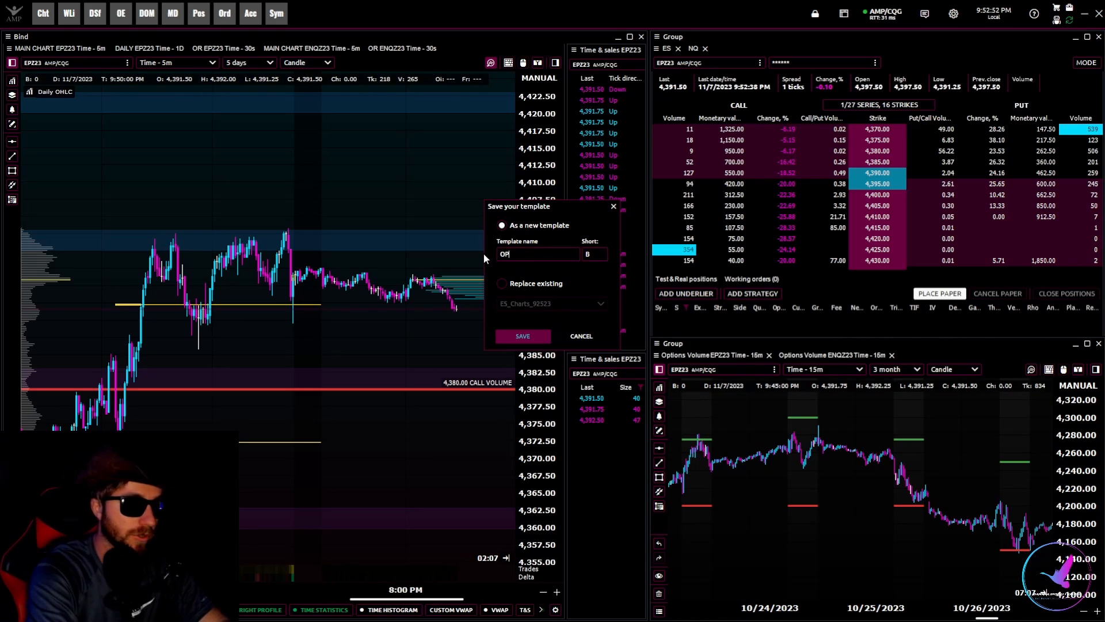
text(tions)
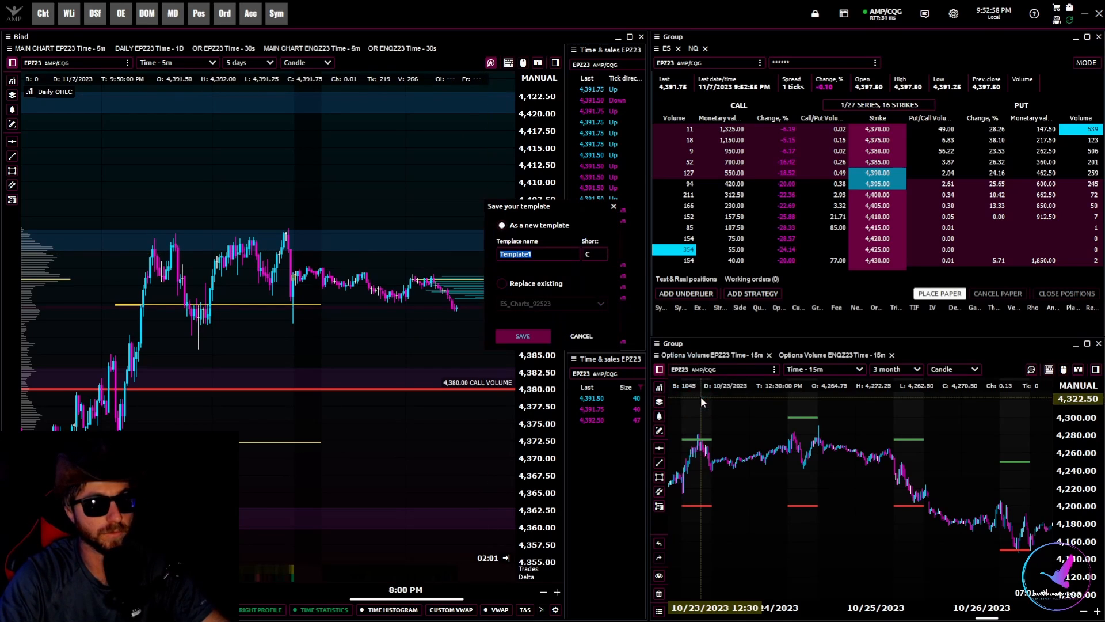
text(Options Chart)
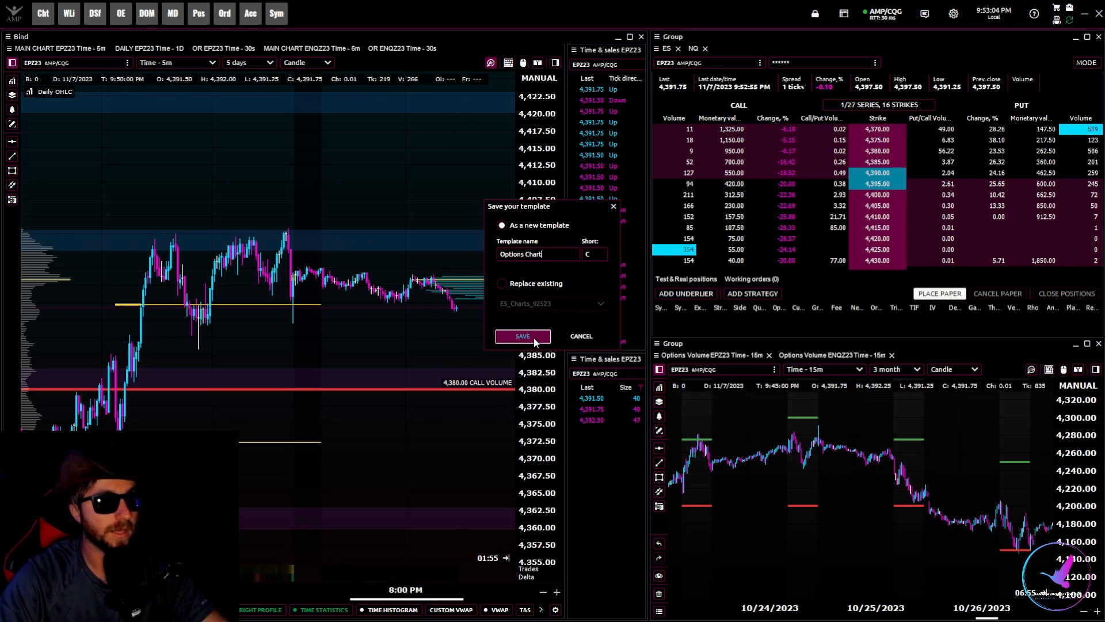
click(523, 335)
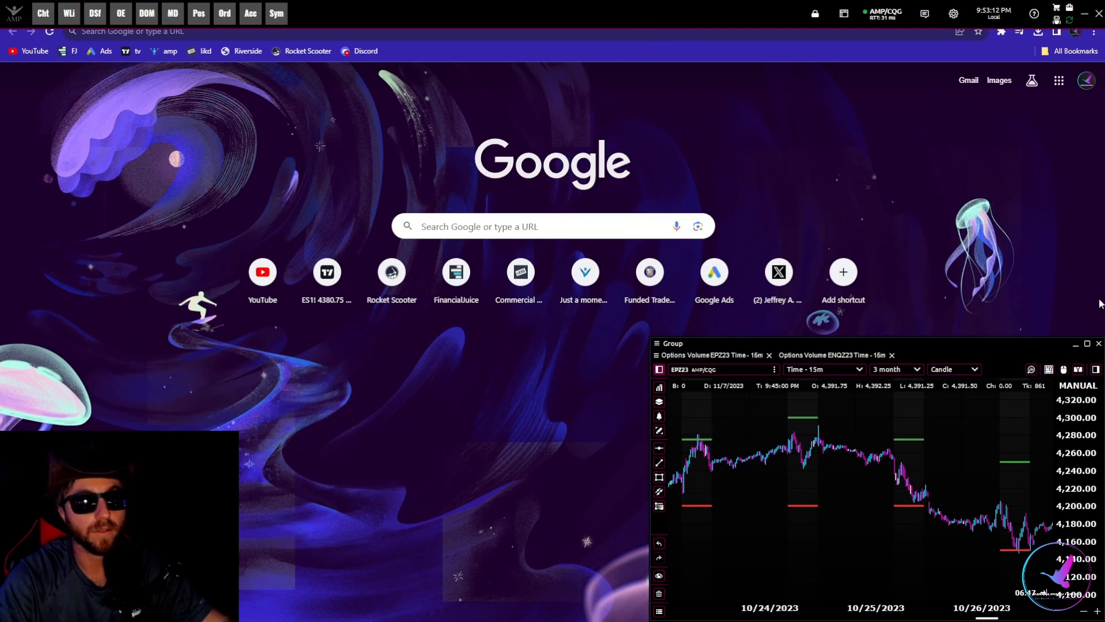
Close the last chart panel and show the main menu's Templates list via the AMP logo
click(1098, 343)
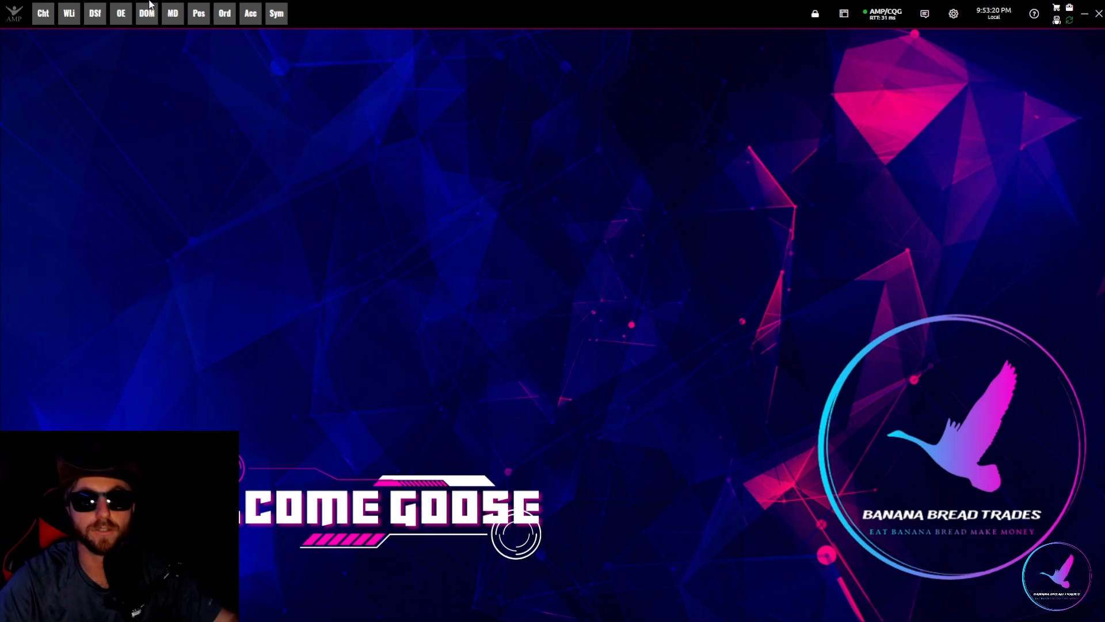
mouse_move(24, 24)
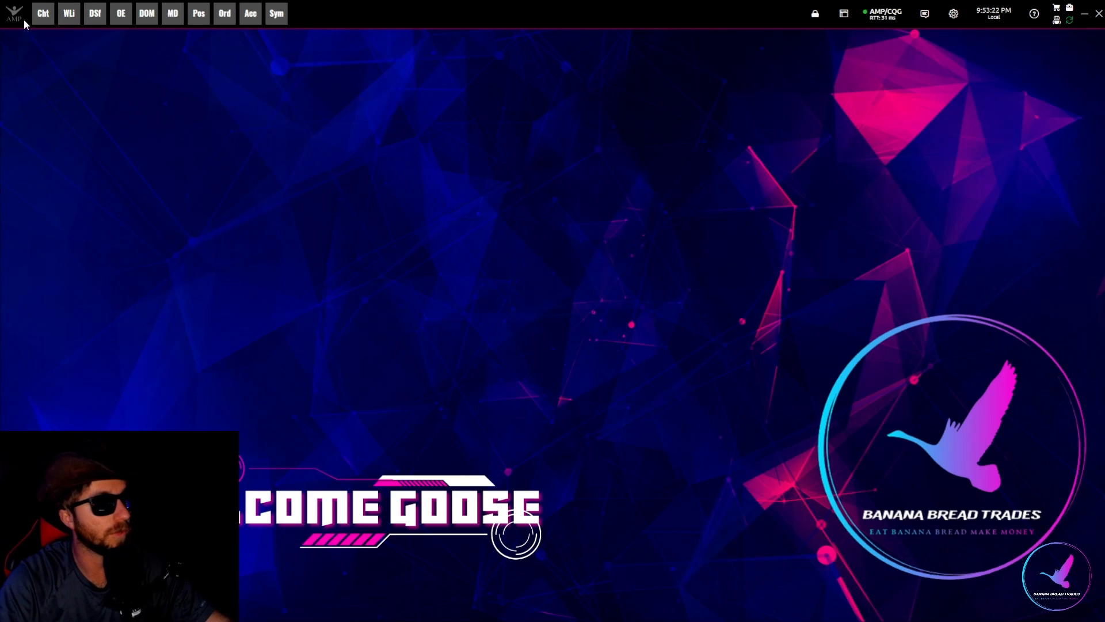
click(14, 12)
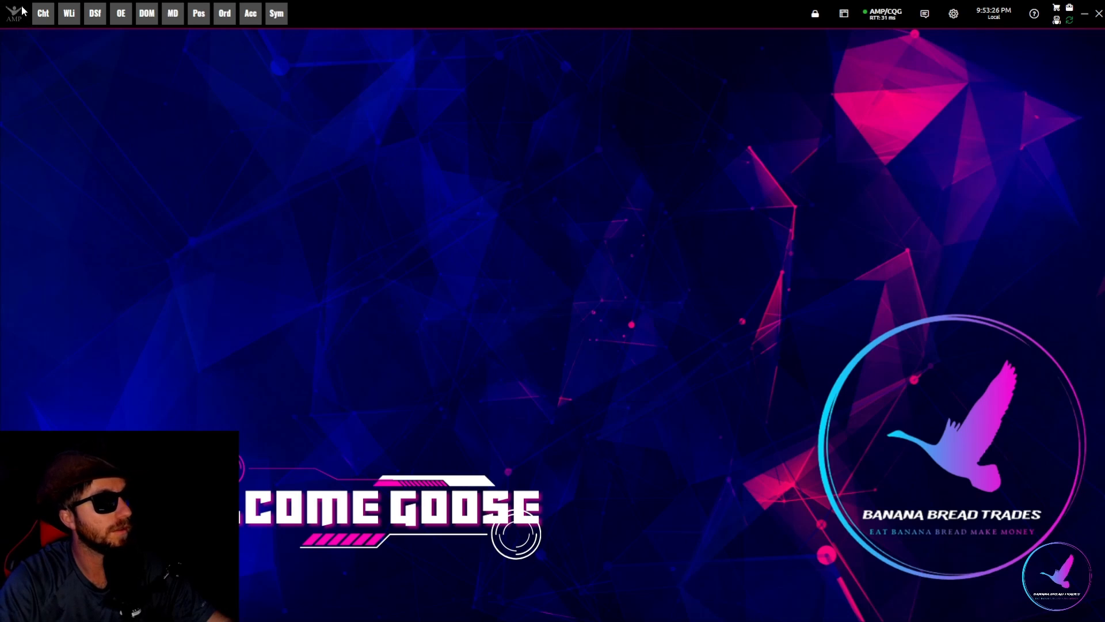
click(14, 12)
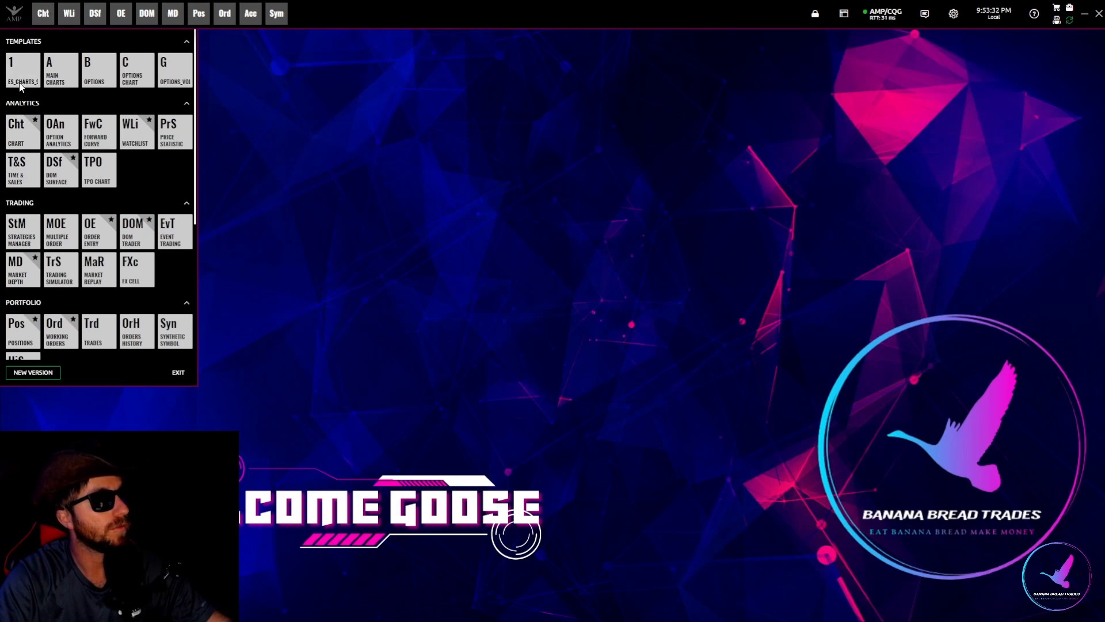
mouse_move(173, 70)
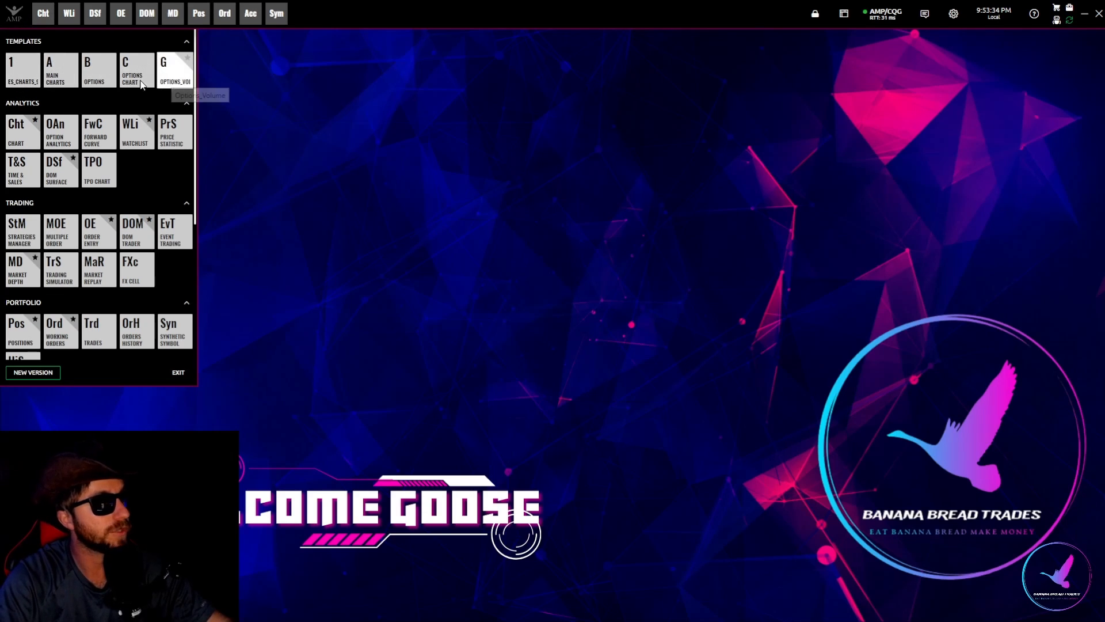
mouse_move(134, 70)
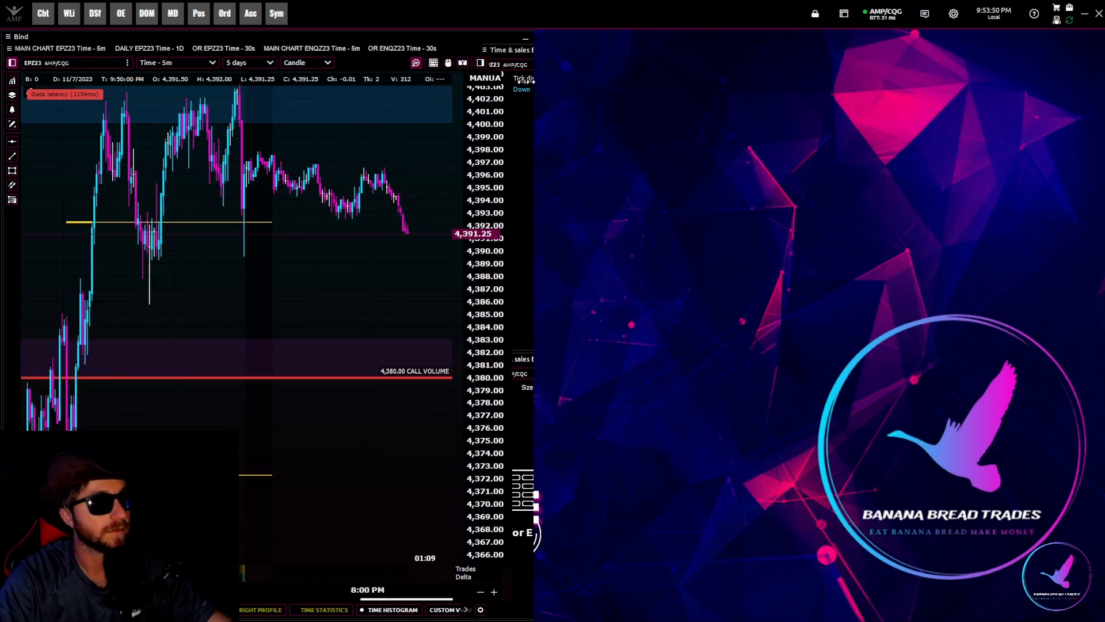
Reload the Main Charts, Options Chart and Options Volume templates from the Templates menu
click(149, 48)
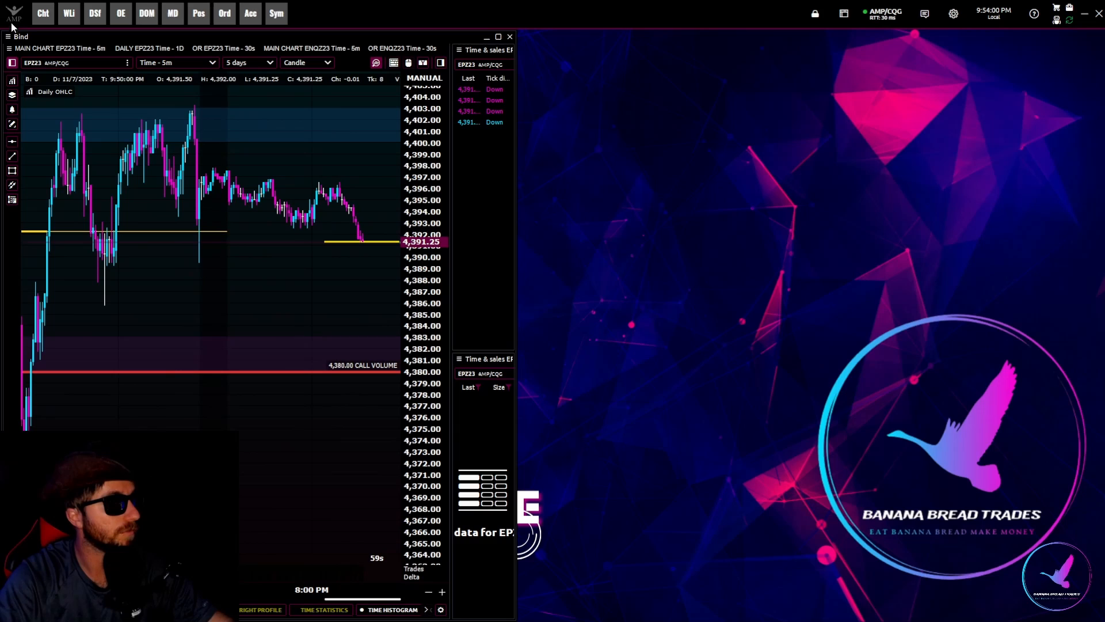
click(13, 13)
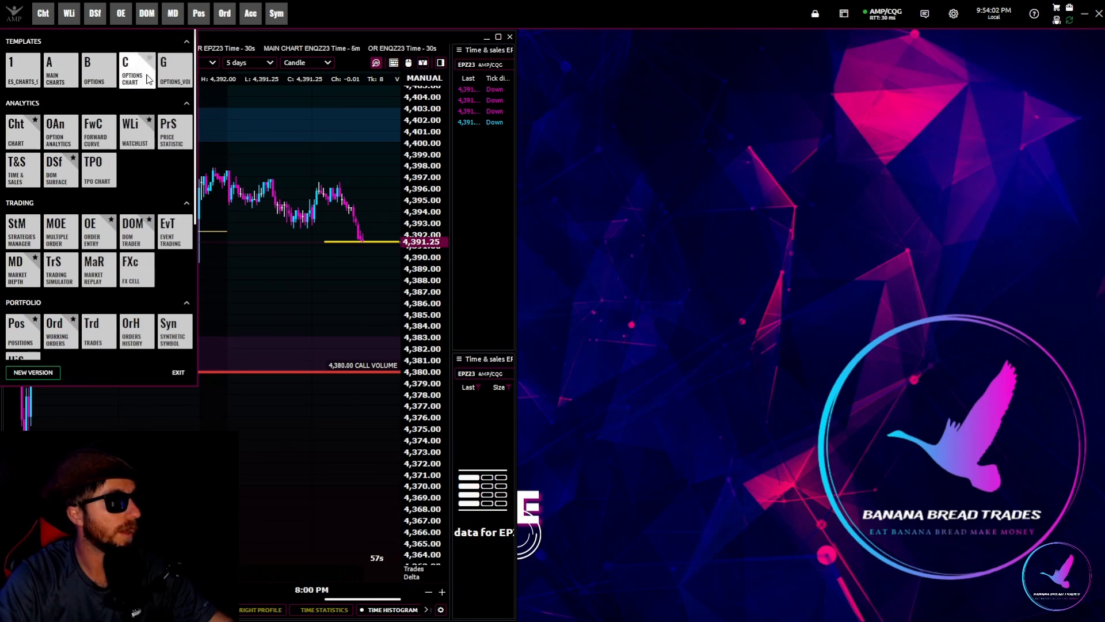
click(175, 69)
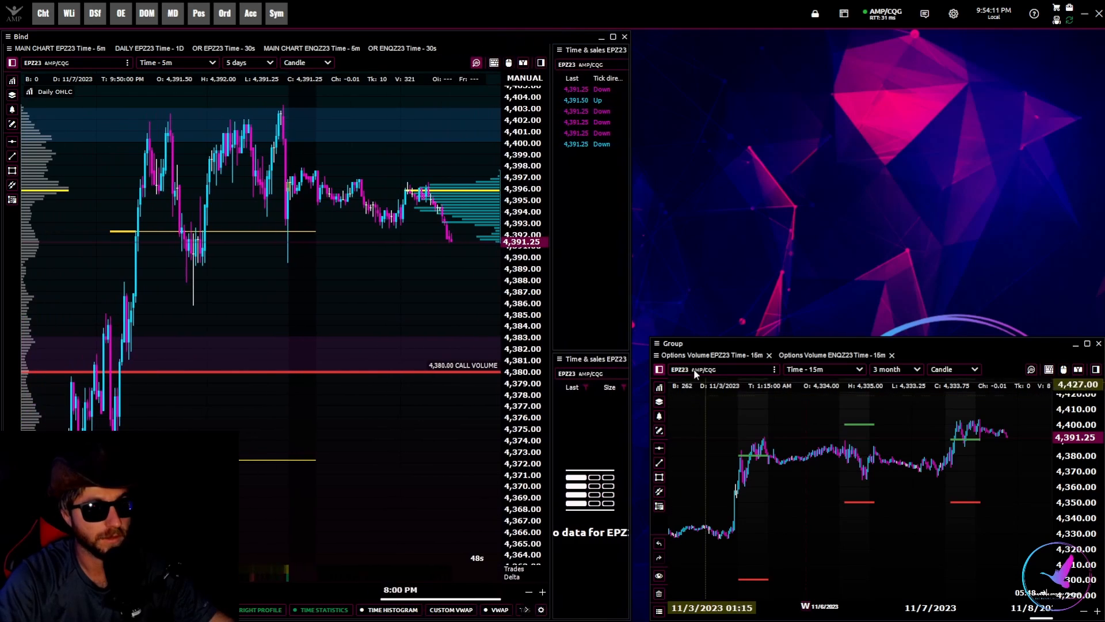
click(14, 12)
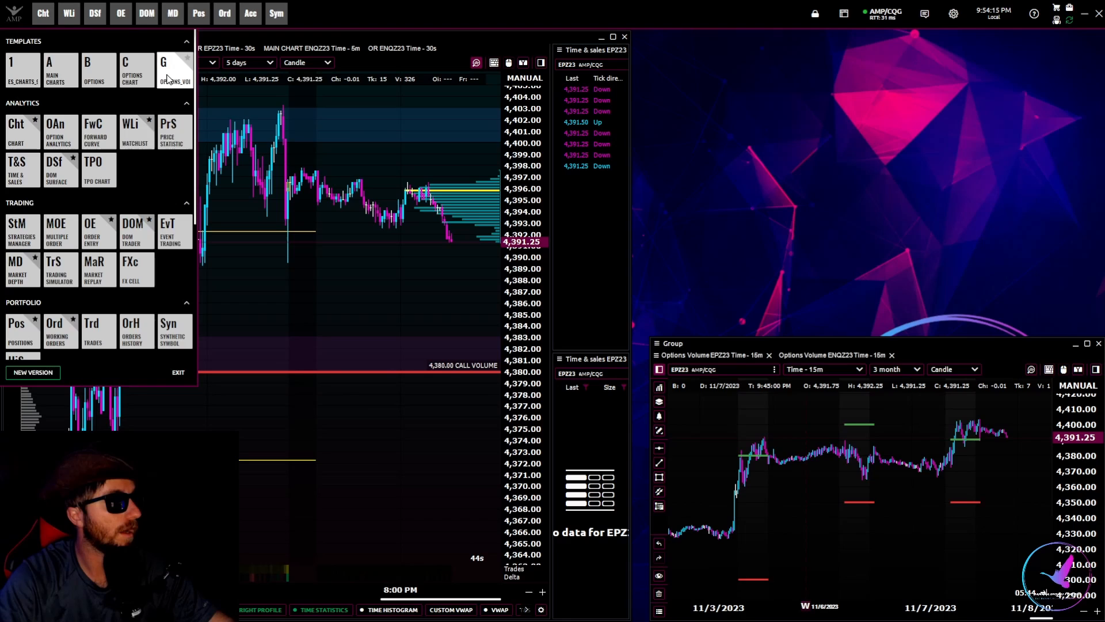
click(173, 66)
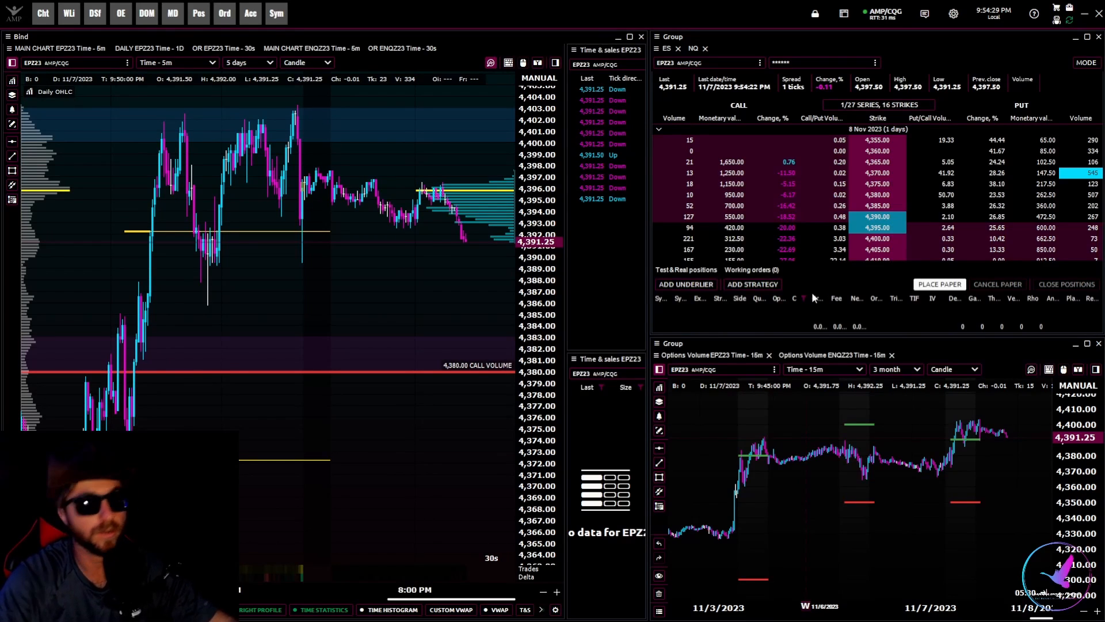
mouse_move(572, 304)
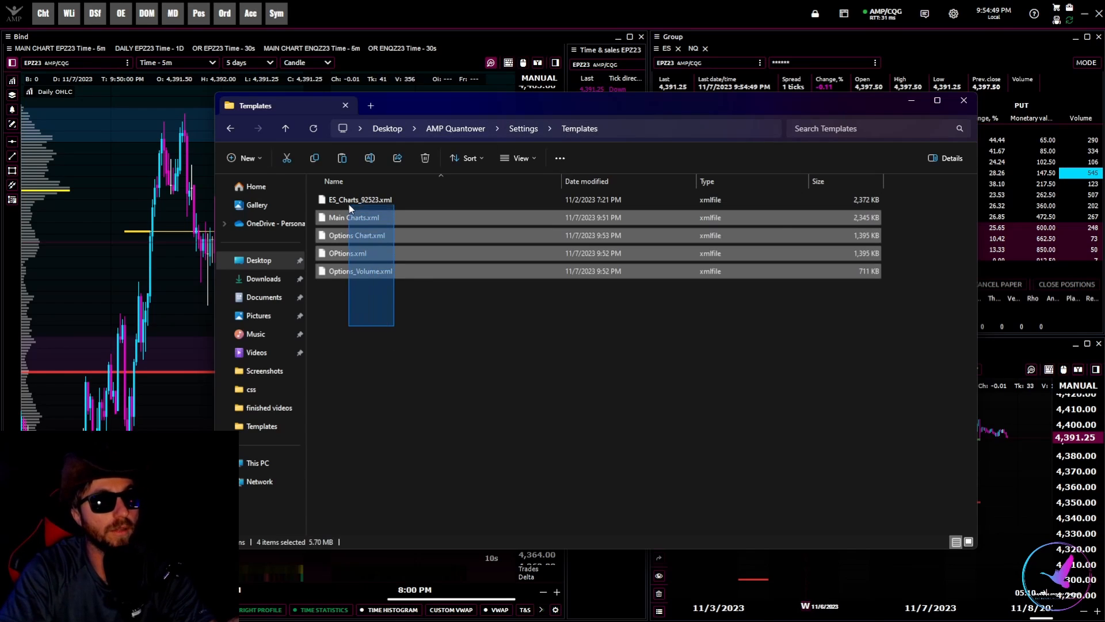
Review the template .xml files in AMP Quantower > Settings > Templates, then close File Explorer
click(726, 344)
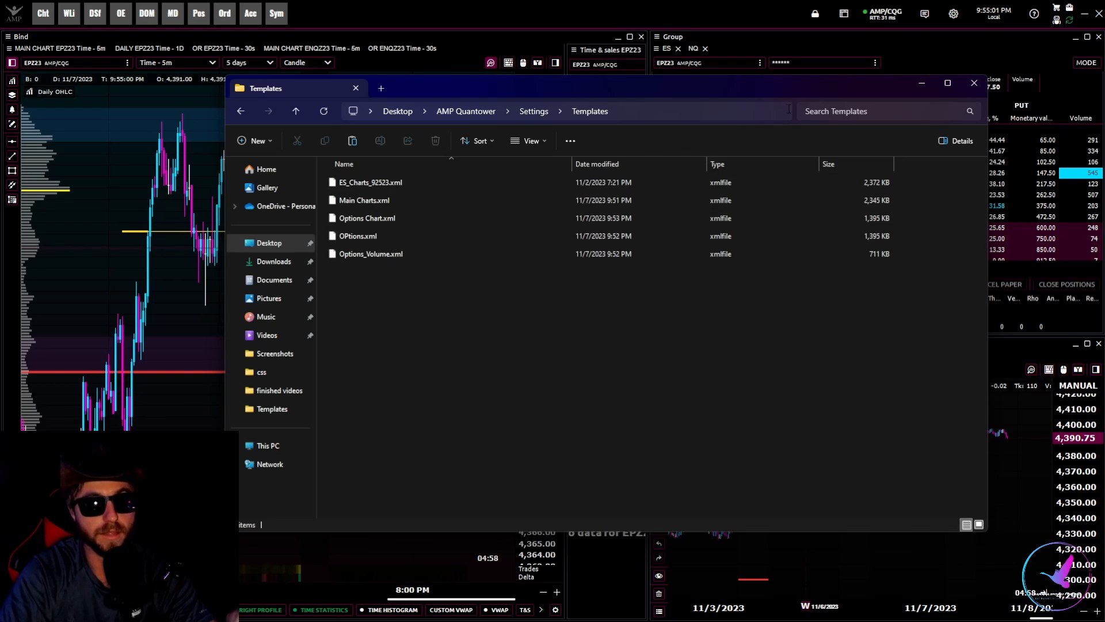
mouse_move(921, 83)
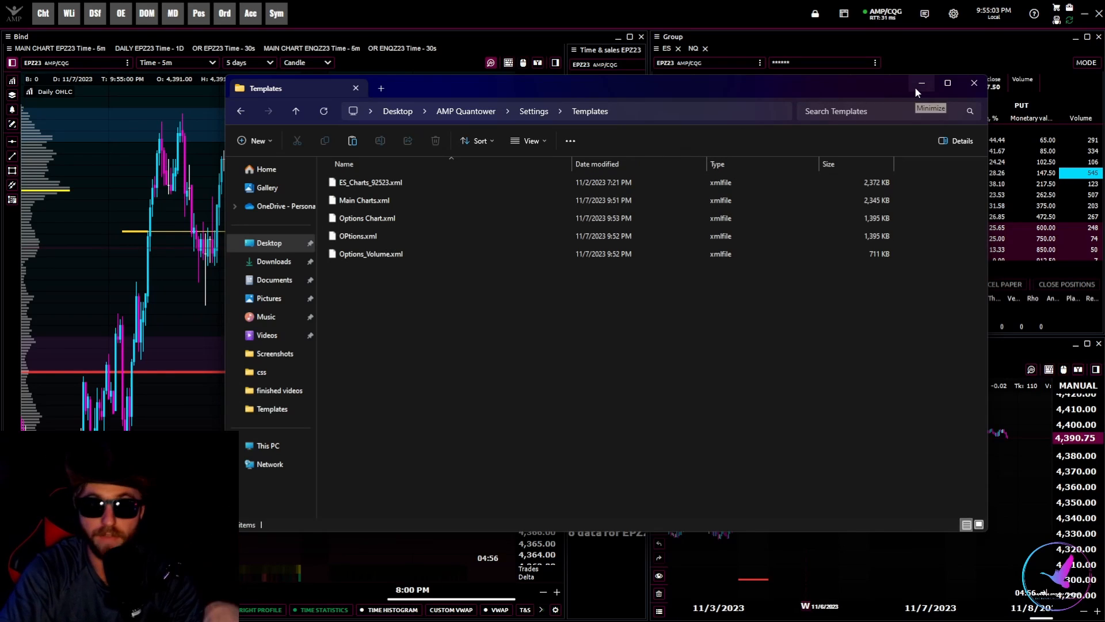
mouse_move(894, 100)
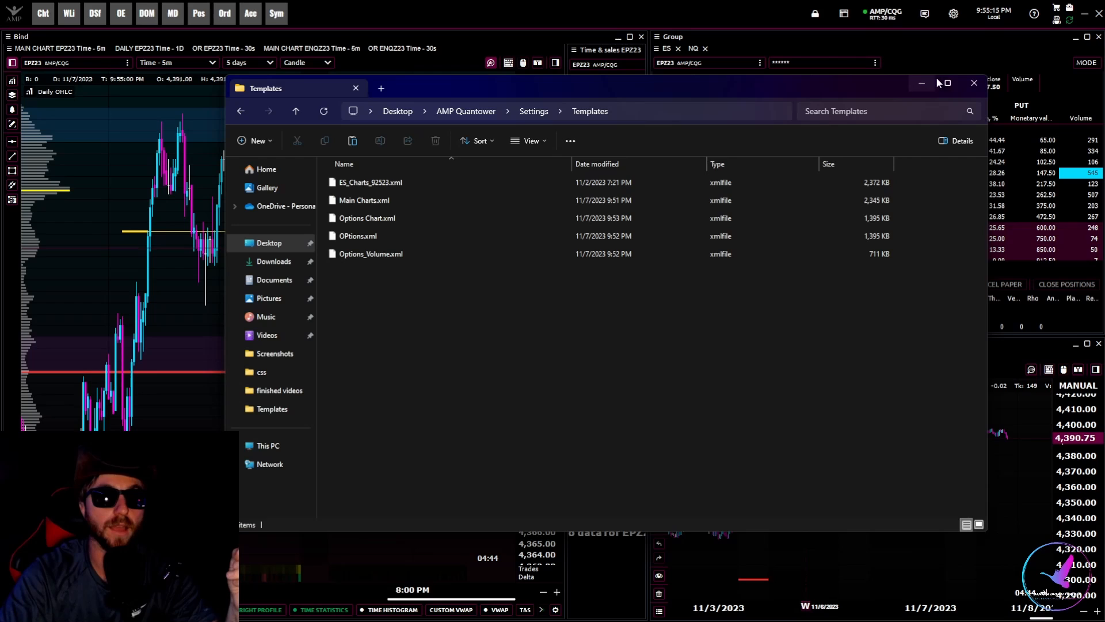
click(974, 83)
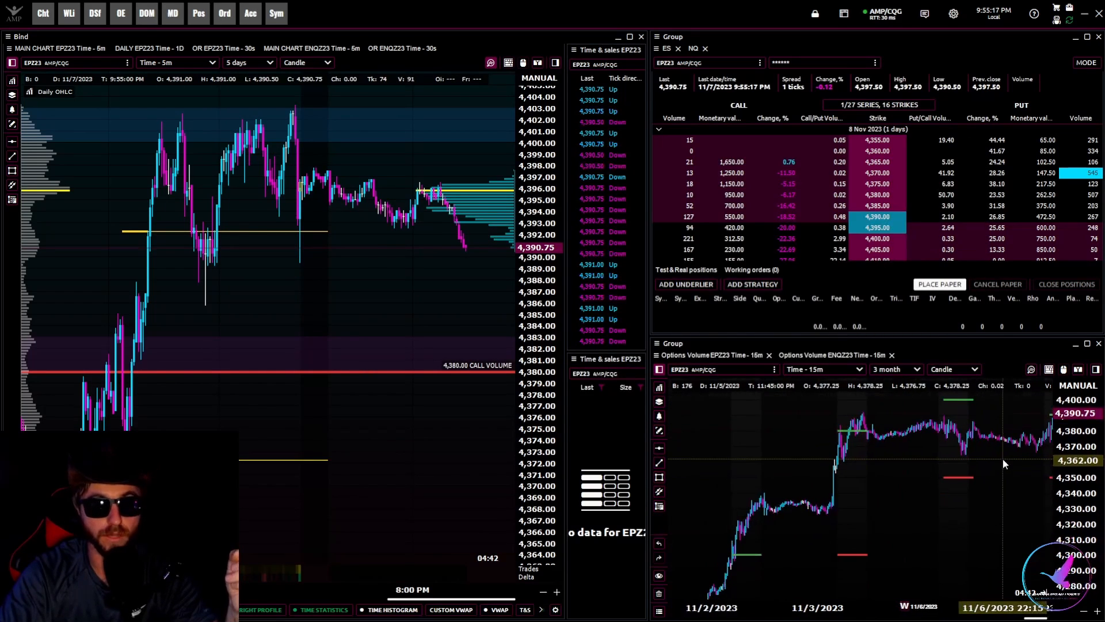